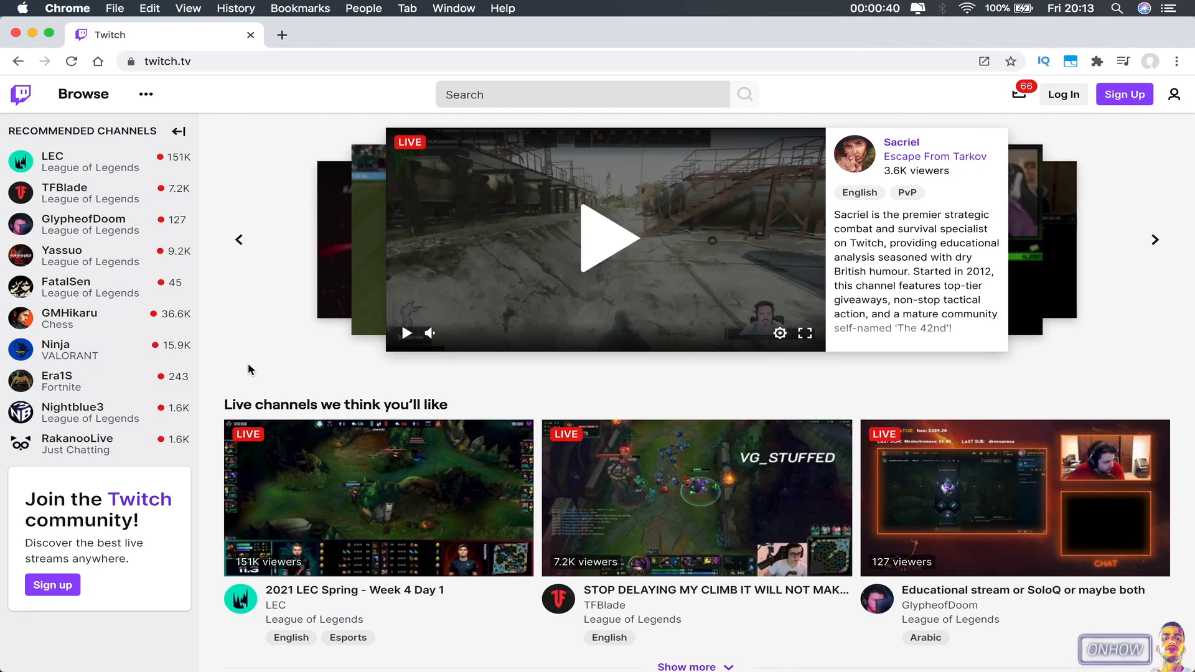
pyautogui.moveTo(125, 189)
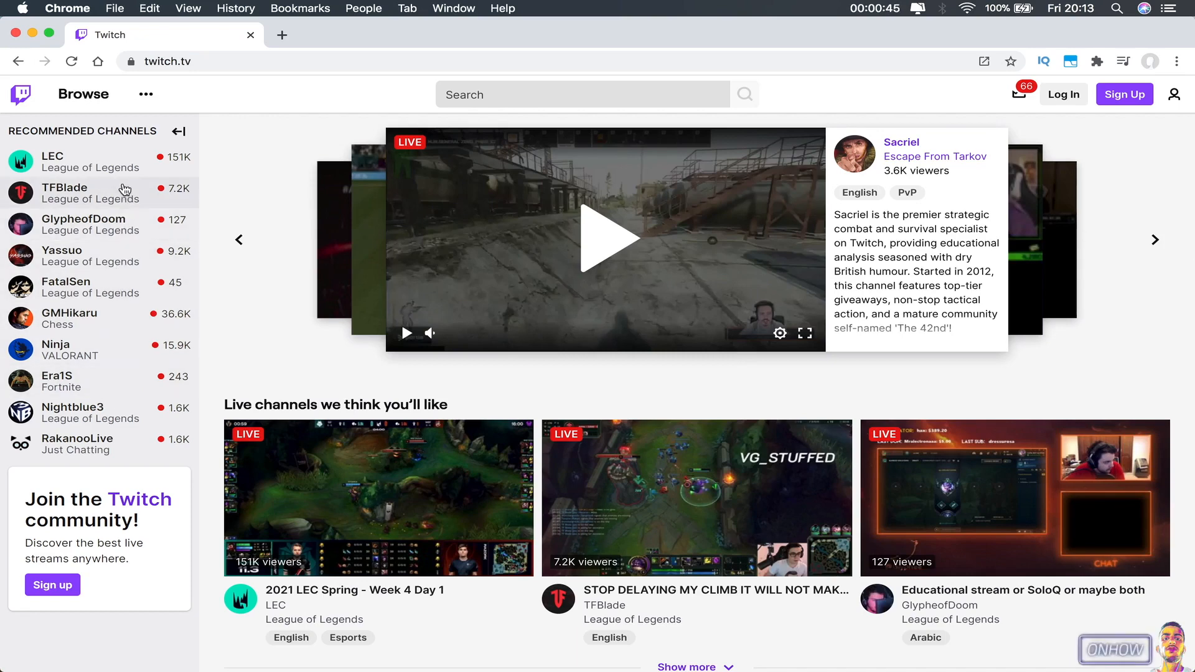
pyautogui.moveTo(90, 320)
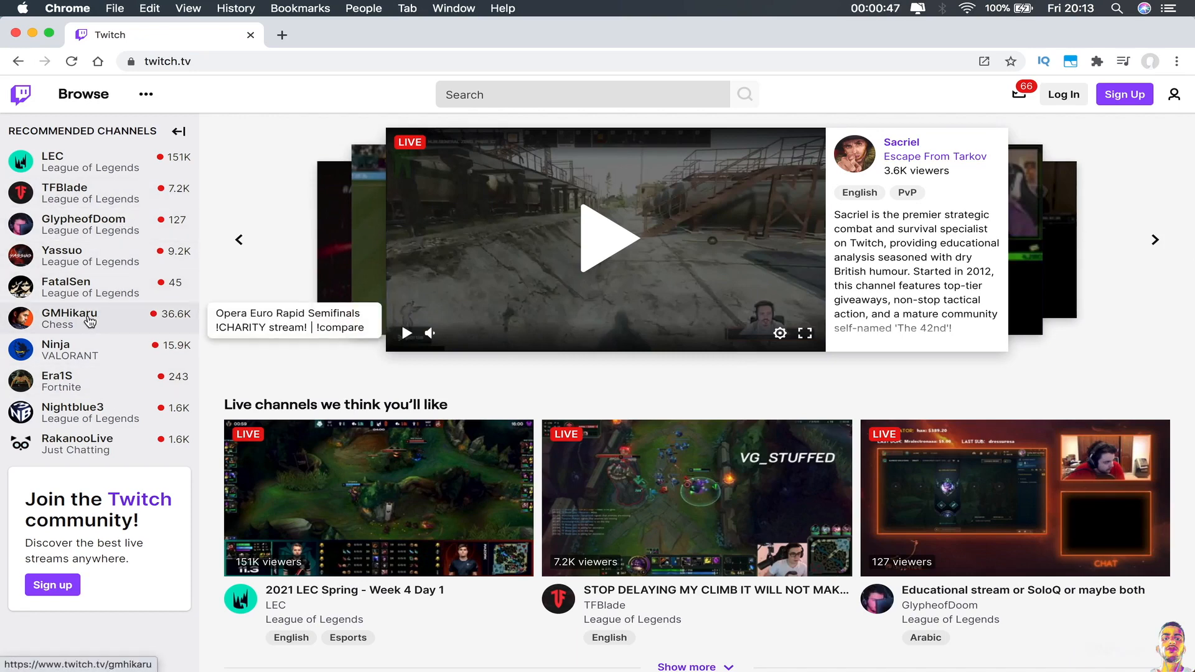
# Step: Open the GMHikaru live chess channel from the Recommended Channels sidebar
pyautogui.click(69, 314)
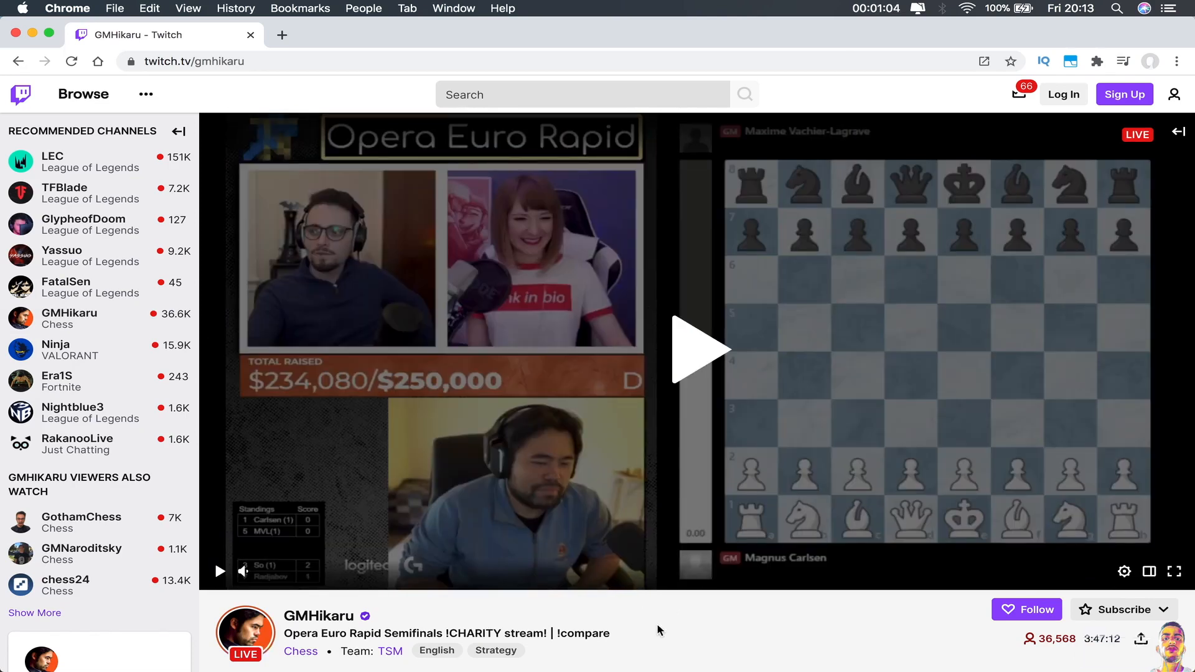
# Step: Bring up Chrome's developer tools beside the GMHikaru stream page
pyautogui.rightClick(659, 630)
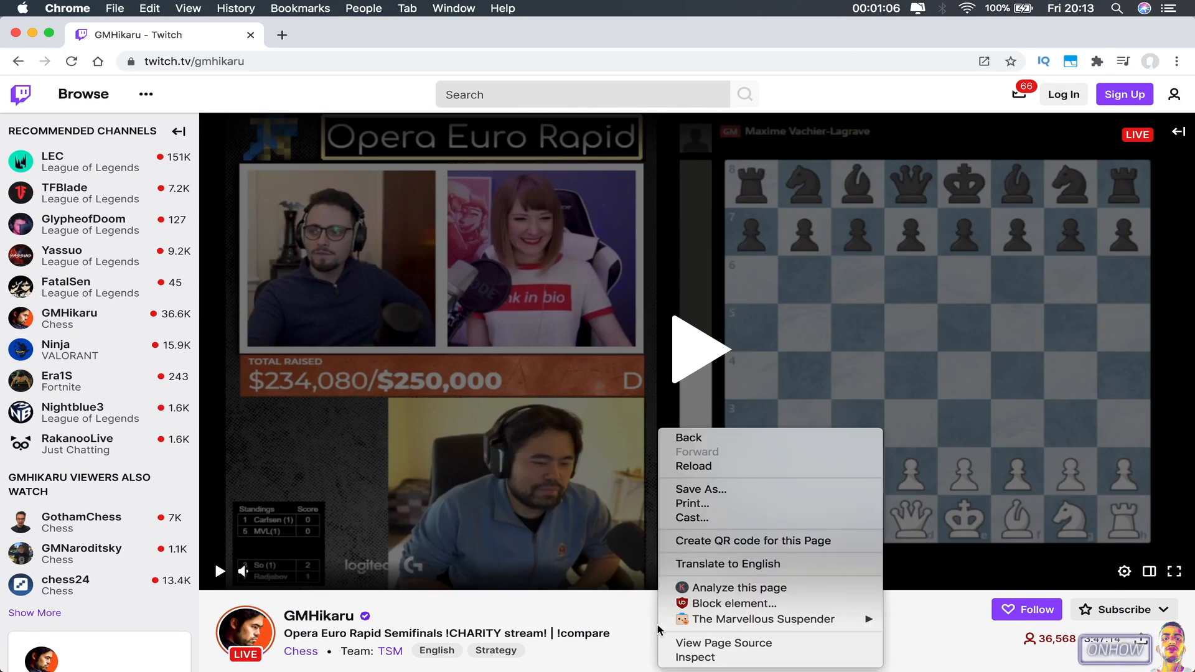
pyautogui.moveTo(694, 658)
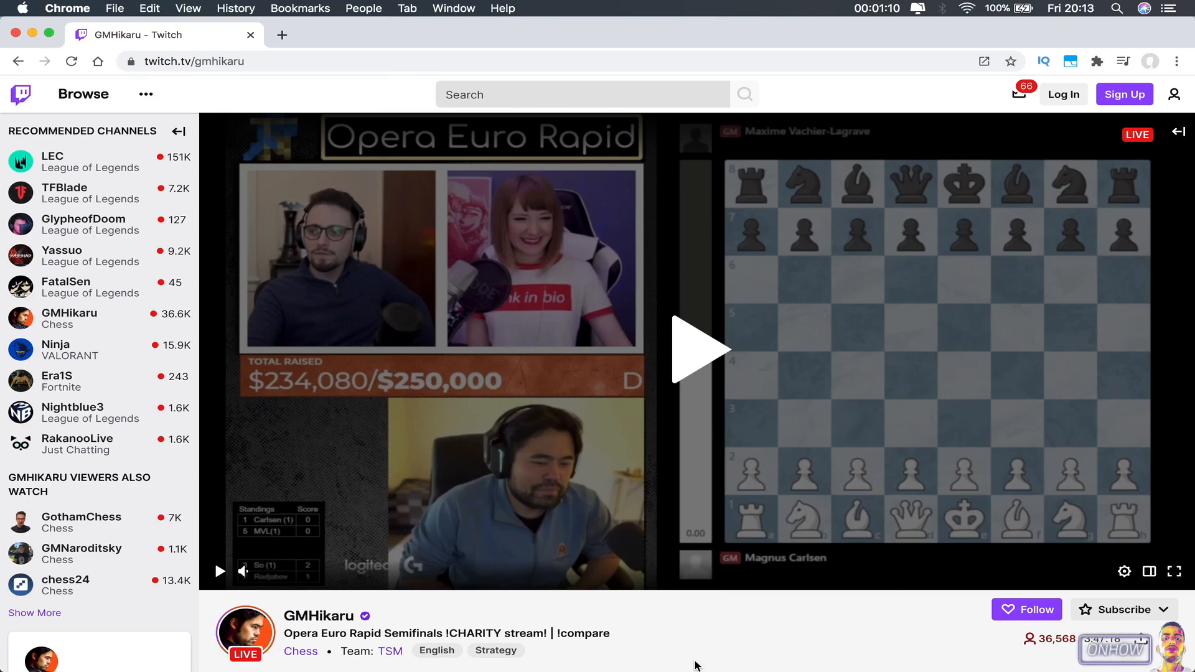
pyautogui.press('F12')
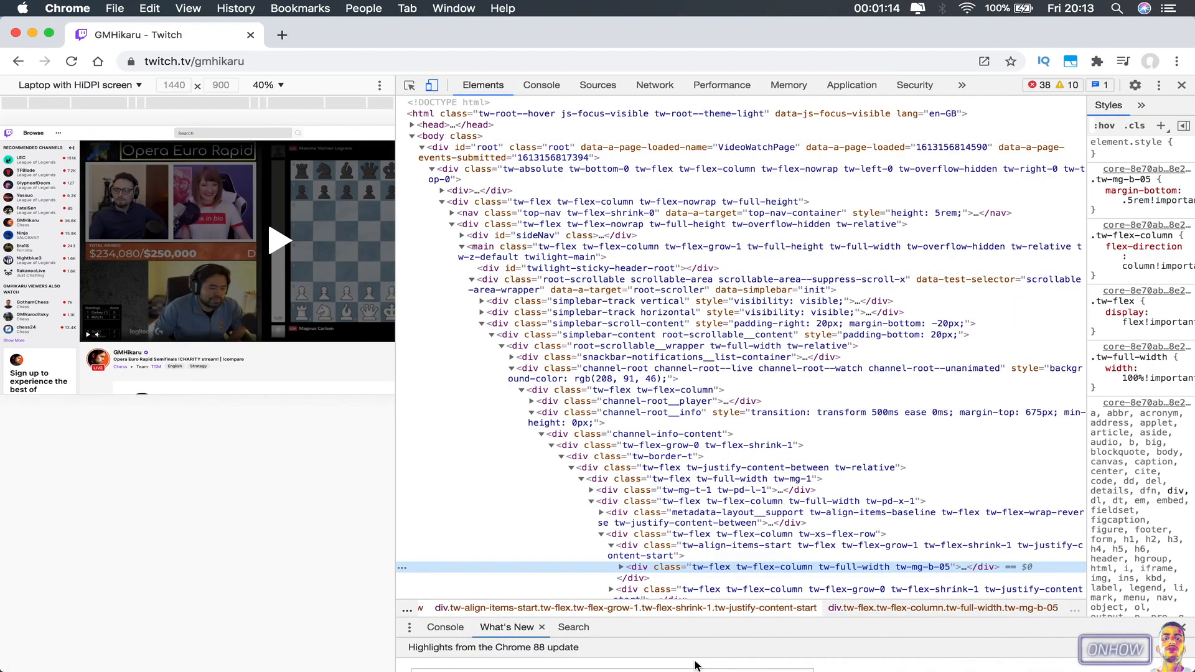
pyautogui.moveTo(654, 85)
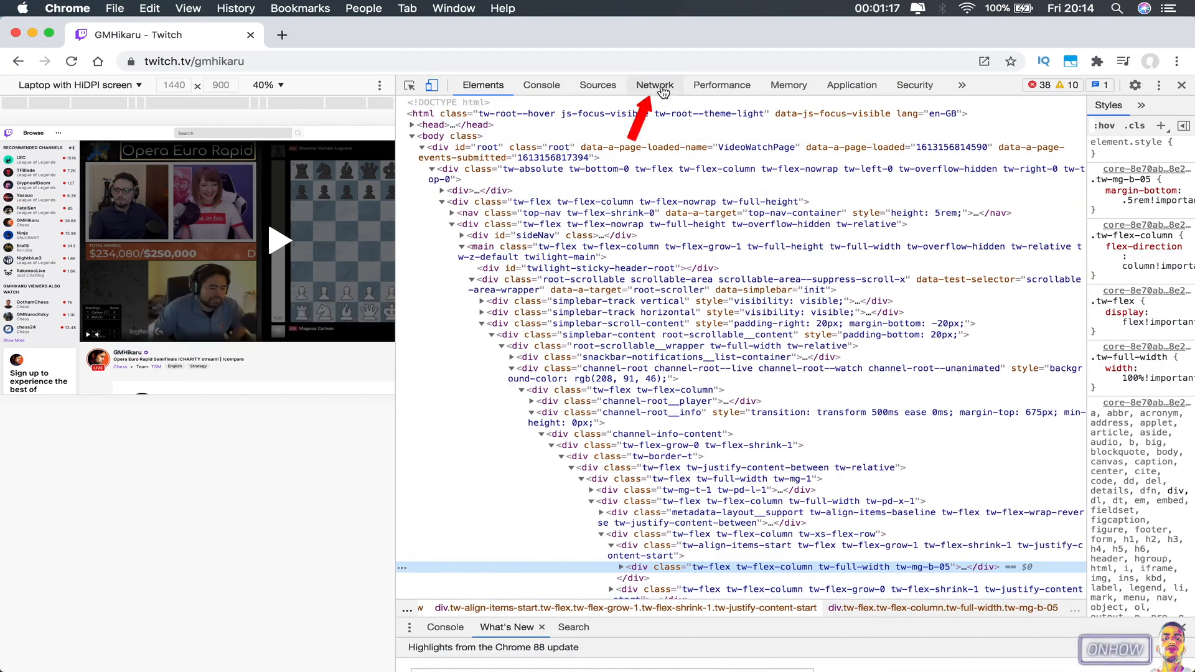
# Step: Show the stream page's requests in the DevTools Network panel
pyautogui.click(654, 85)
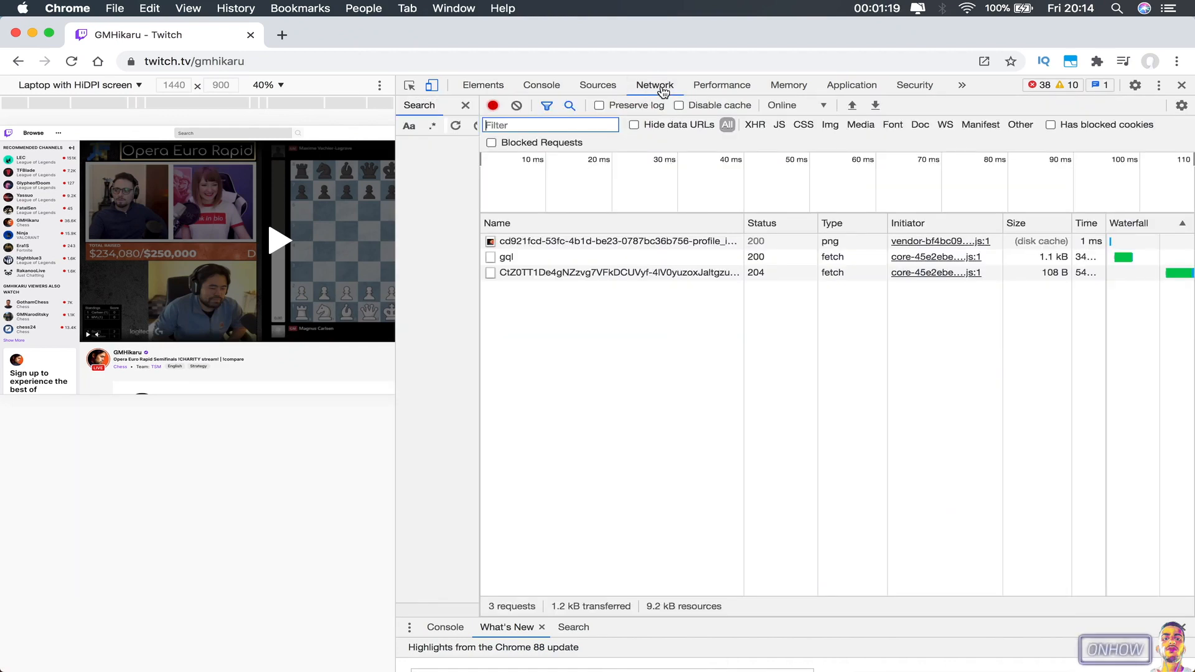
pyautogui.moveTo(308, 235)
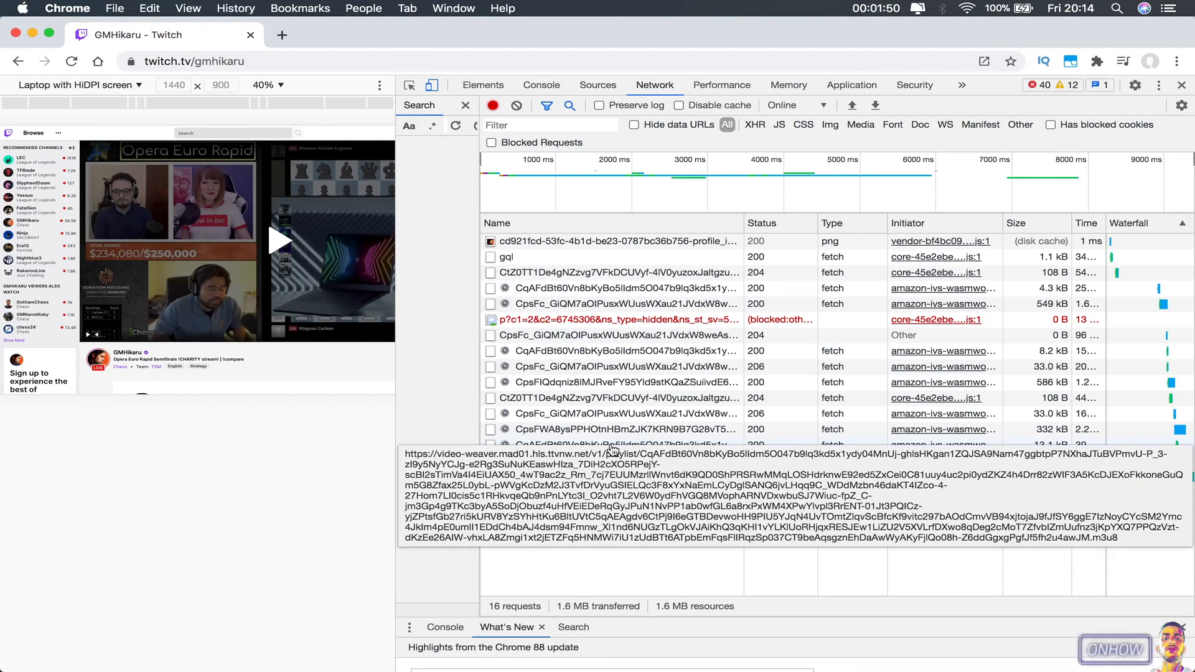
# Step: Copy the link address of the stream's m3u8 playlist request
pyautogui.rightClick(610, 445)
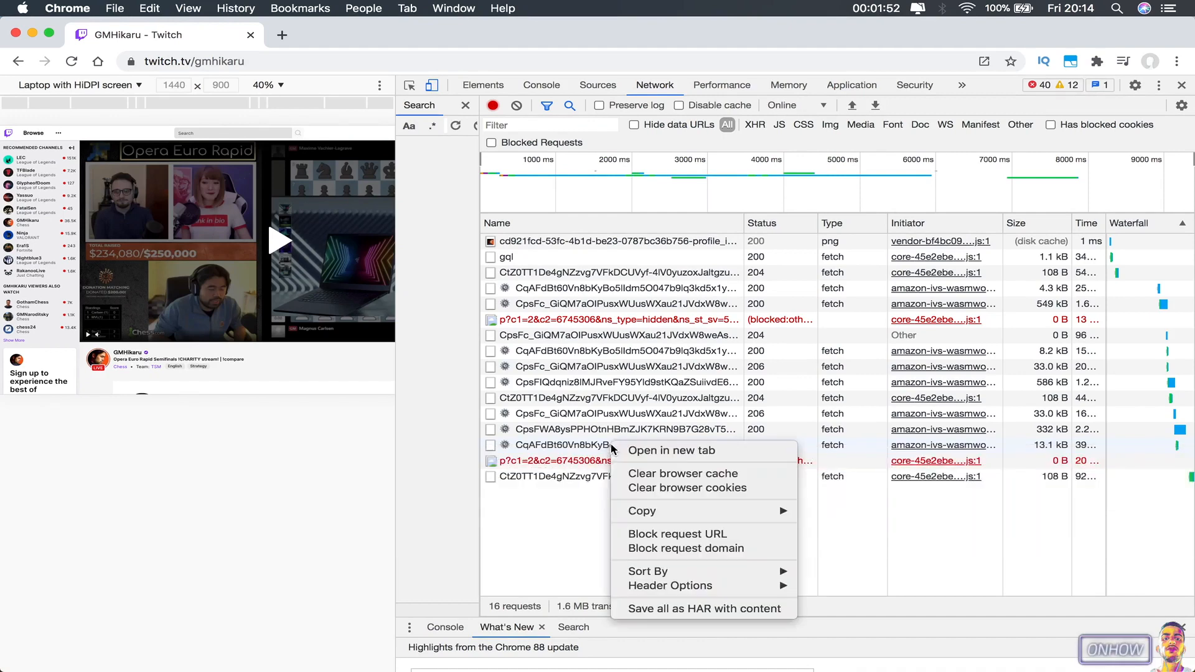
pyautogui.moveTo(642, 511)
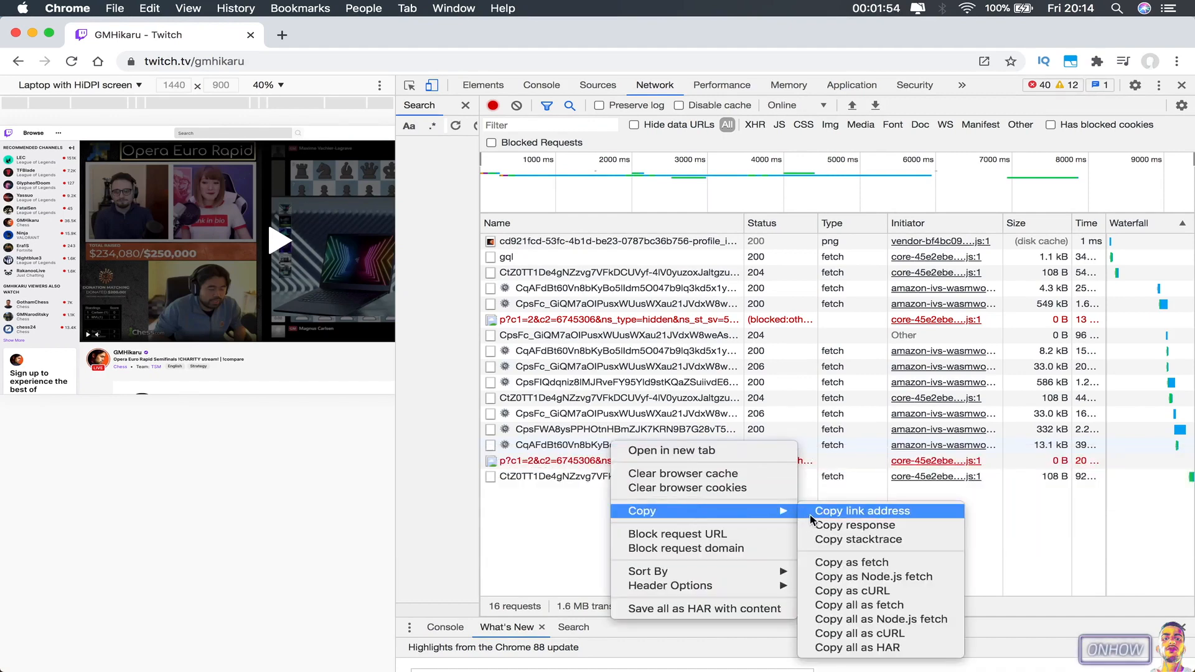
pyautogui.click(861, 511)
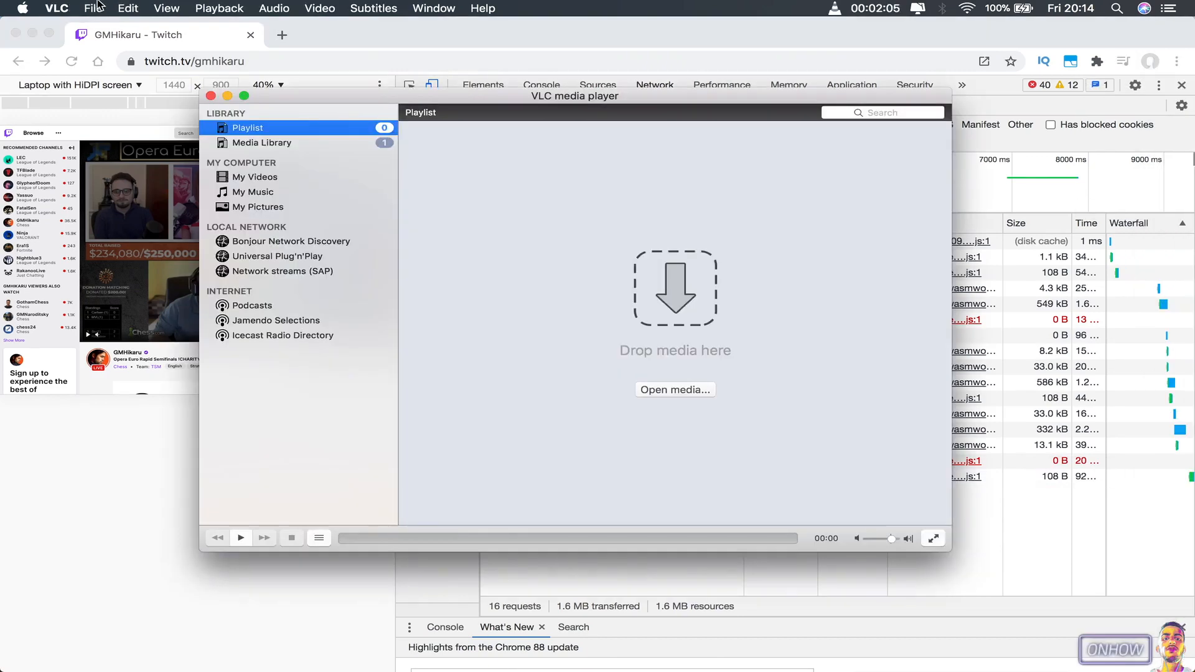
# Step: Open the copied m3u8 address as a network stream so it lands in VLC's playlist
pyautogui.click(94, 9)
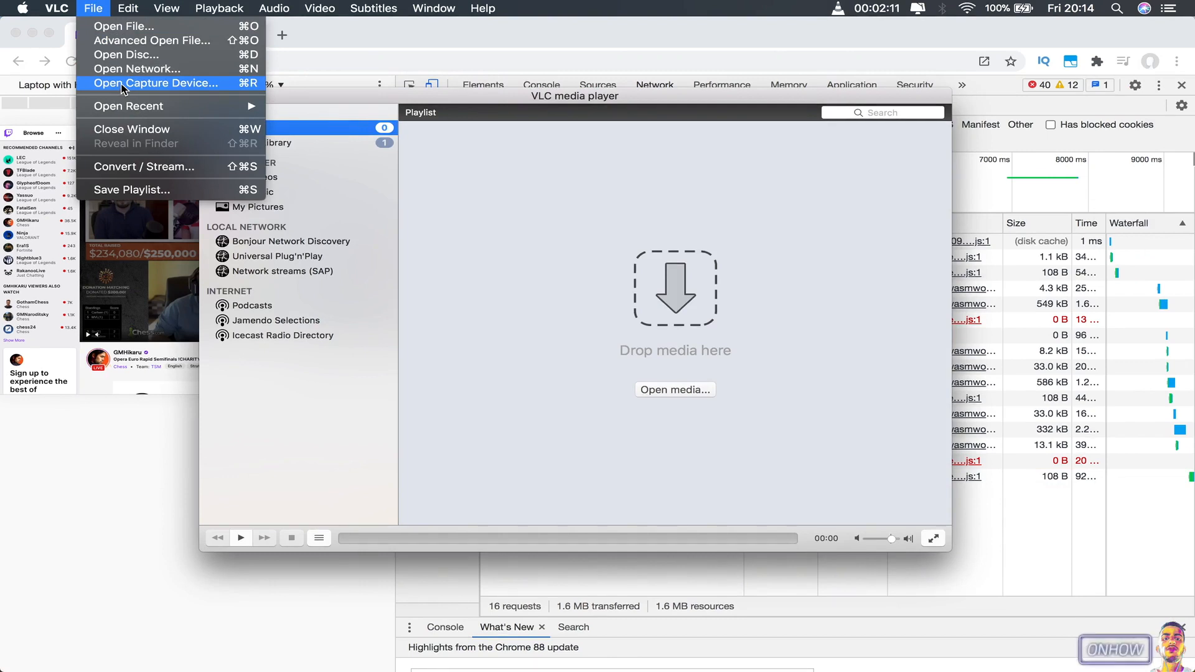
pyautogui.click(155, 83)
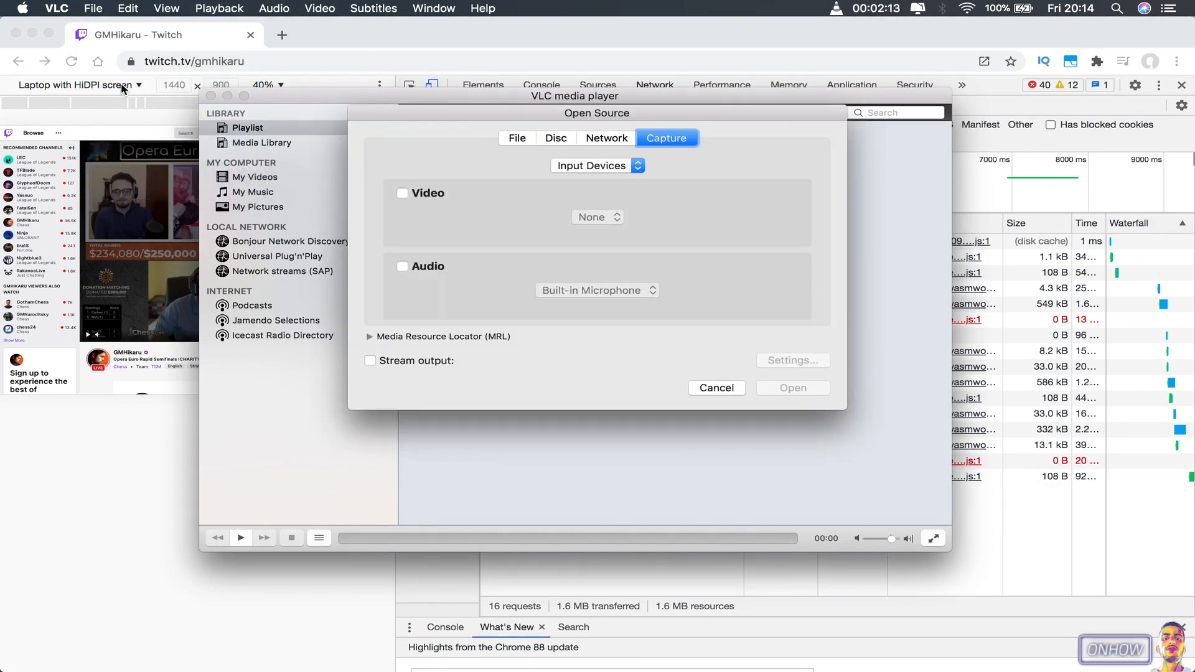
pyautogui.click(607, 138)
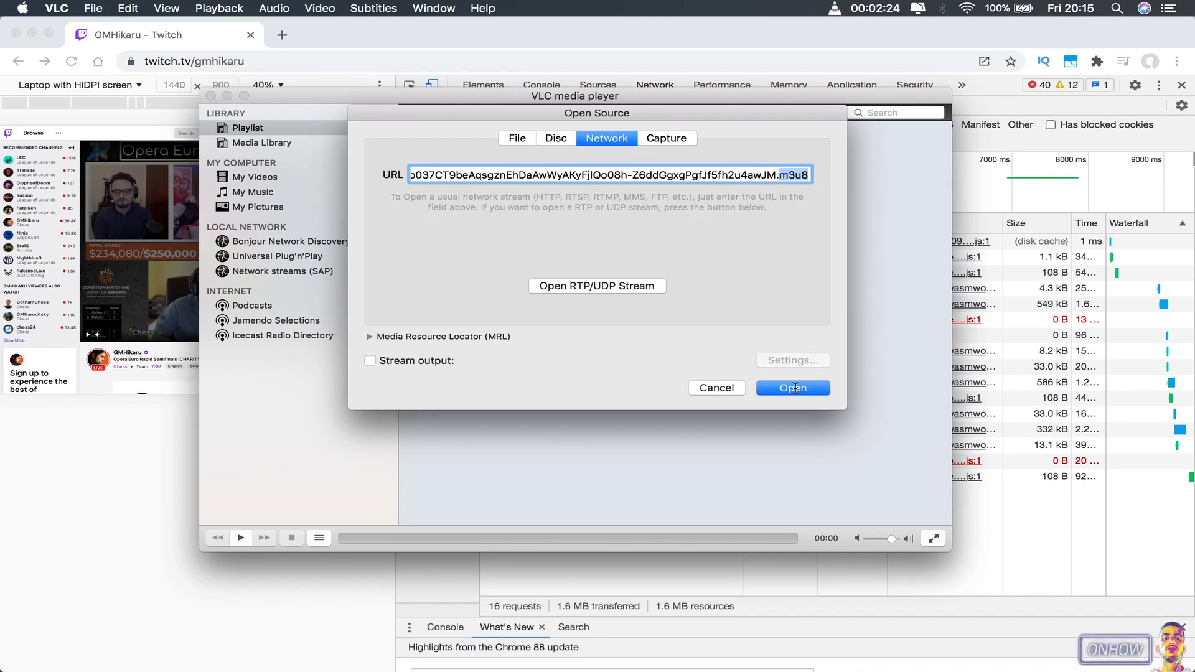
pyautogui.click(792, 388)
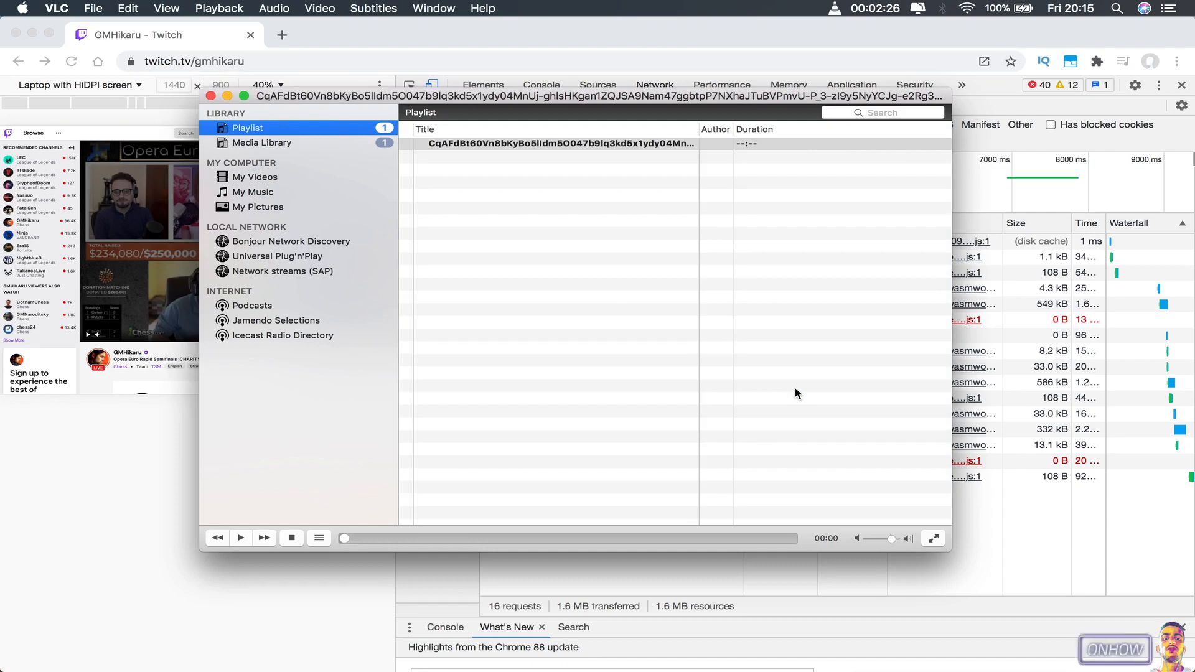
# Step: Play the stream entry, then shrink the video window and move it to the upper right
pyautogui.click(240, 537)
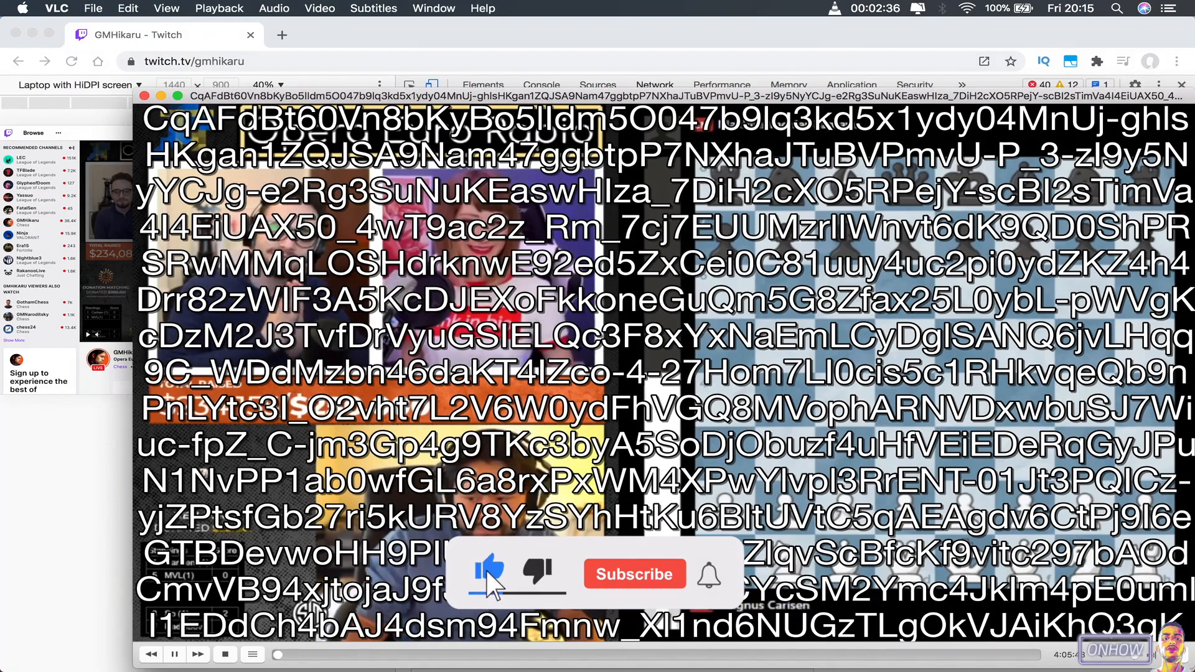
pyautogui.click(634, 574)
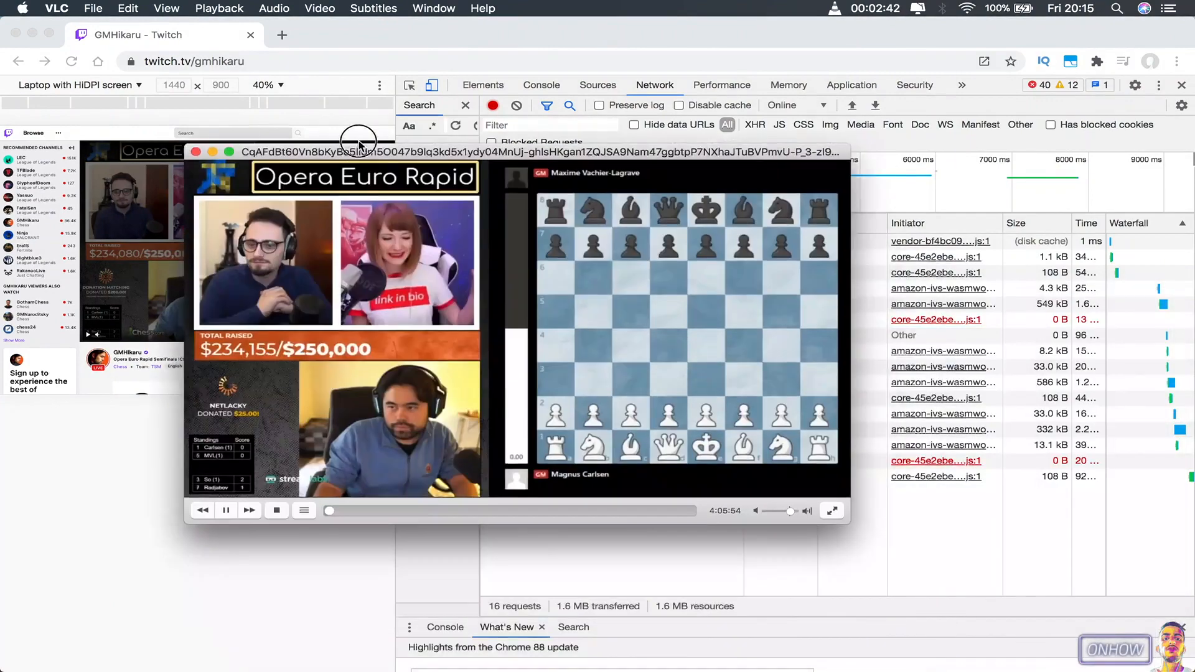
pyautogui.moveTo(362, 152); pyautogui.dragTo(549, 58)
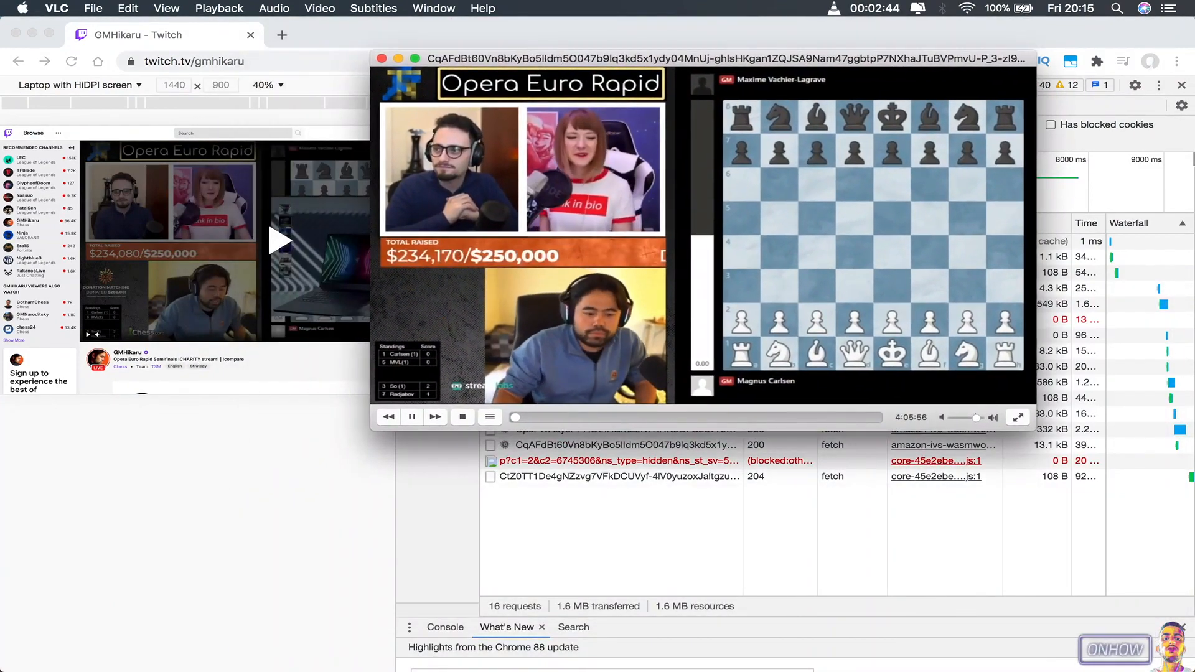